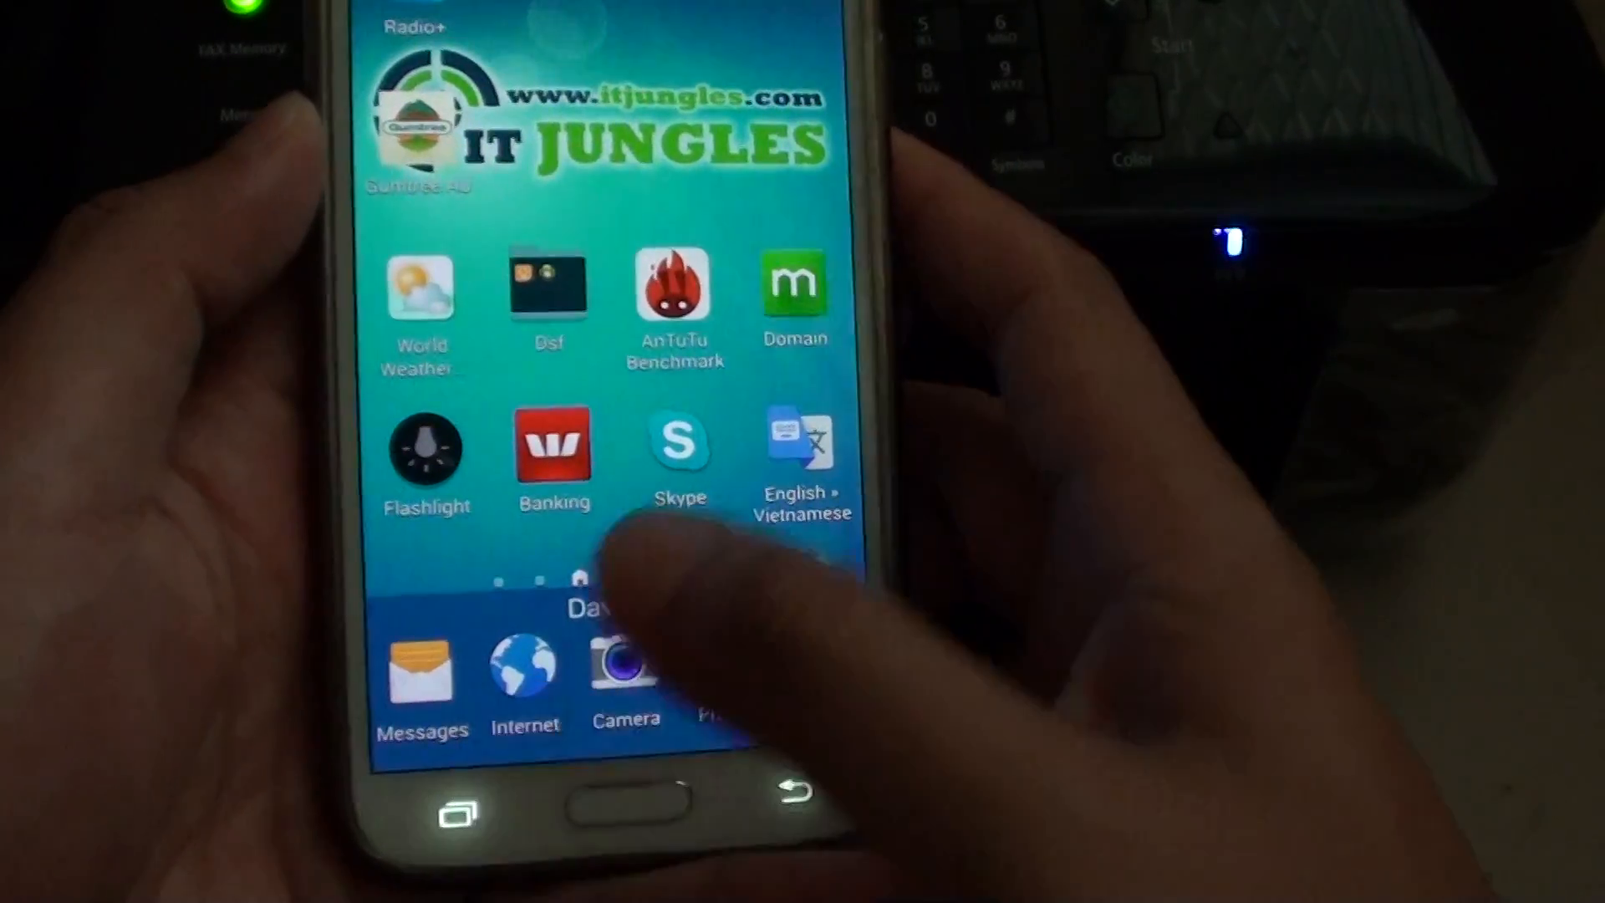
Detect the MX430 series printer from Printer Settings so it shows as online.
{"action": "left_click", "coordinate": [462, 809]}
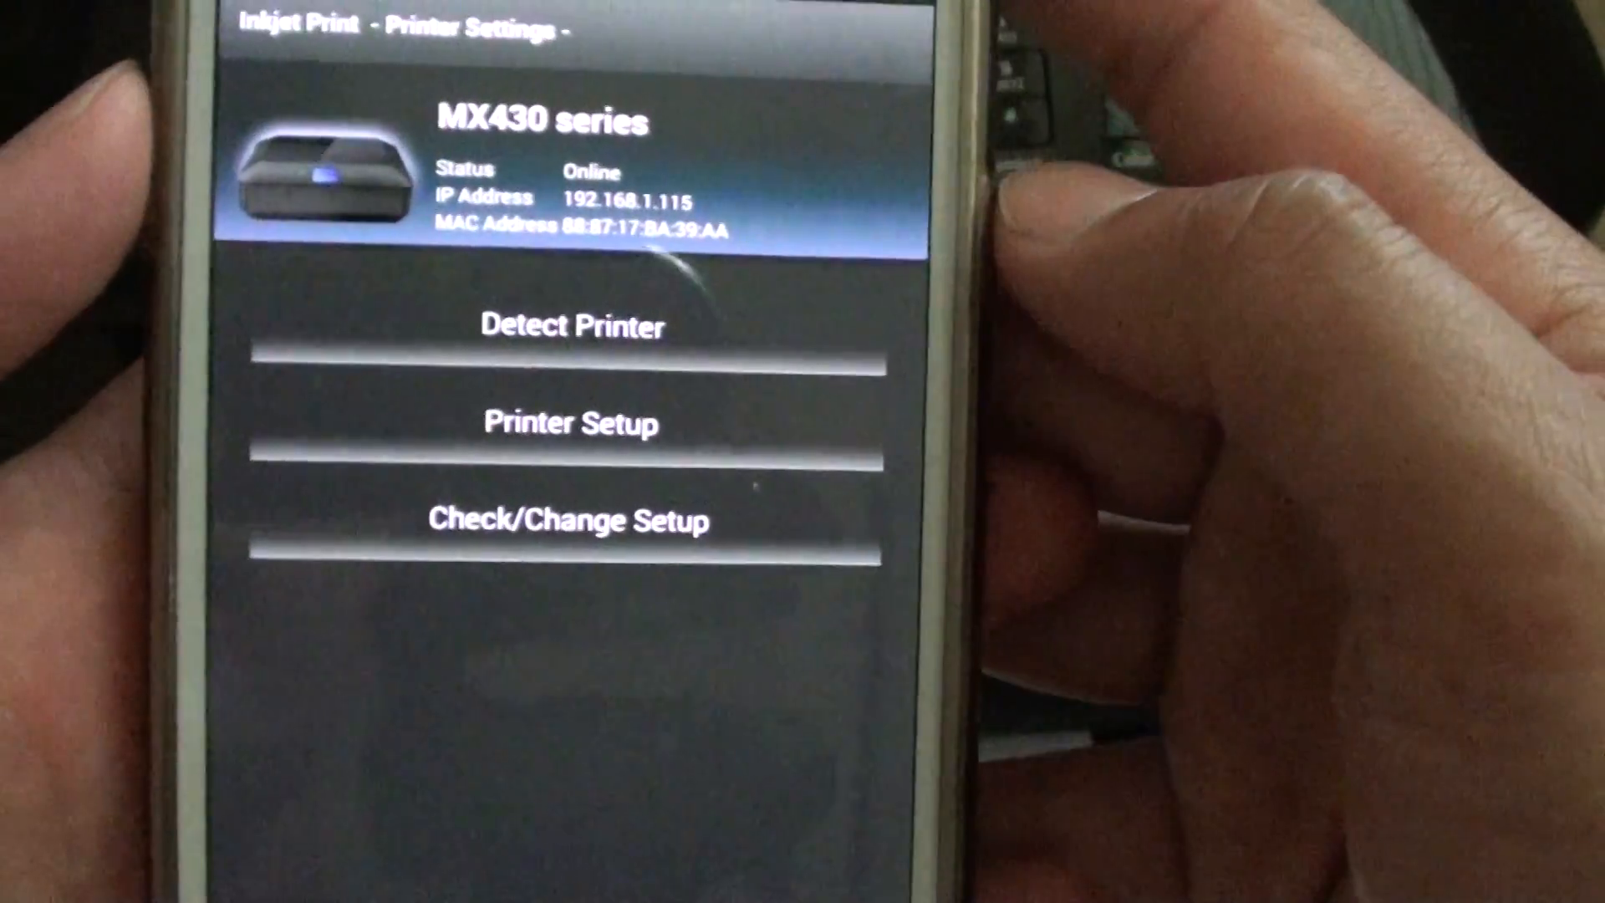
{"action": "left_click", "coordinate": [571, 326]}
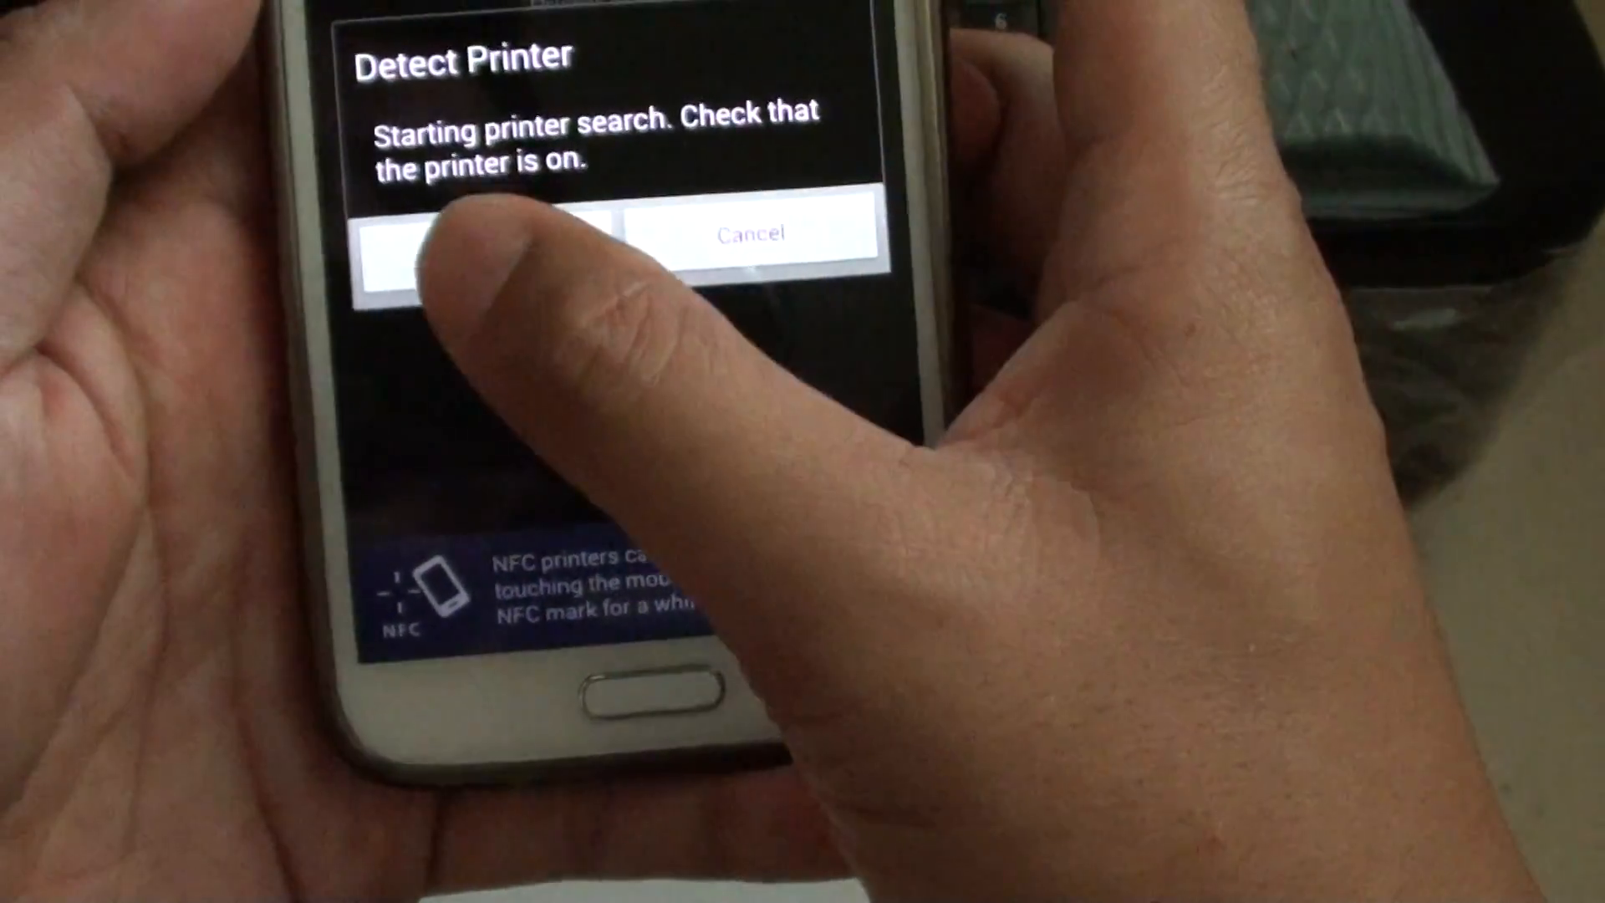
{"action": "left_click", "coordinate": [472, 230]}
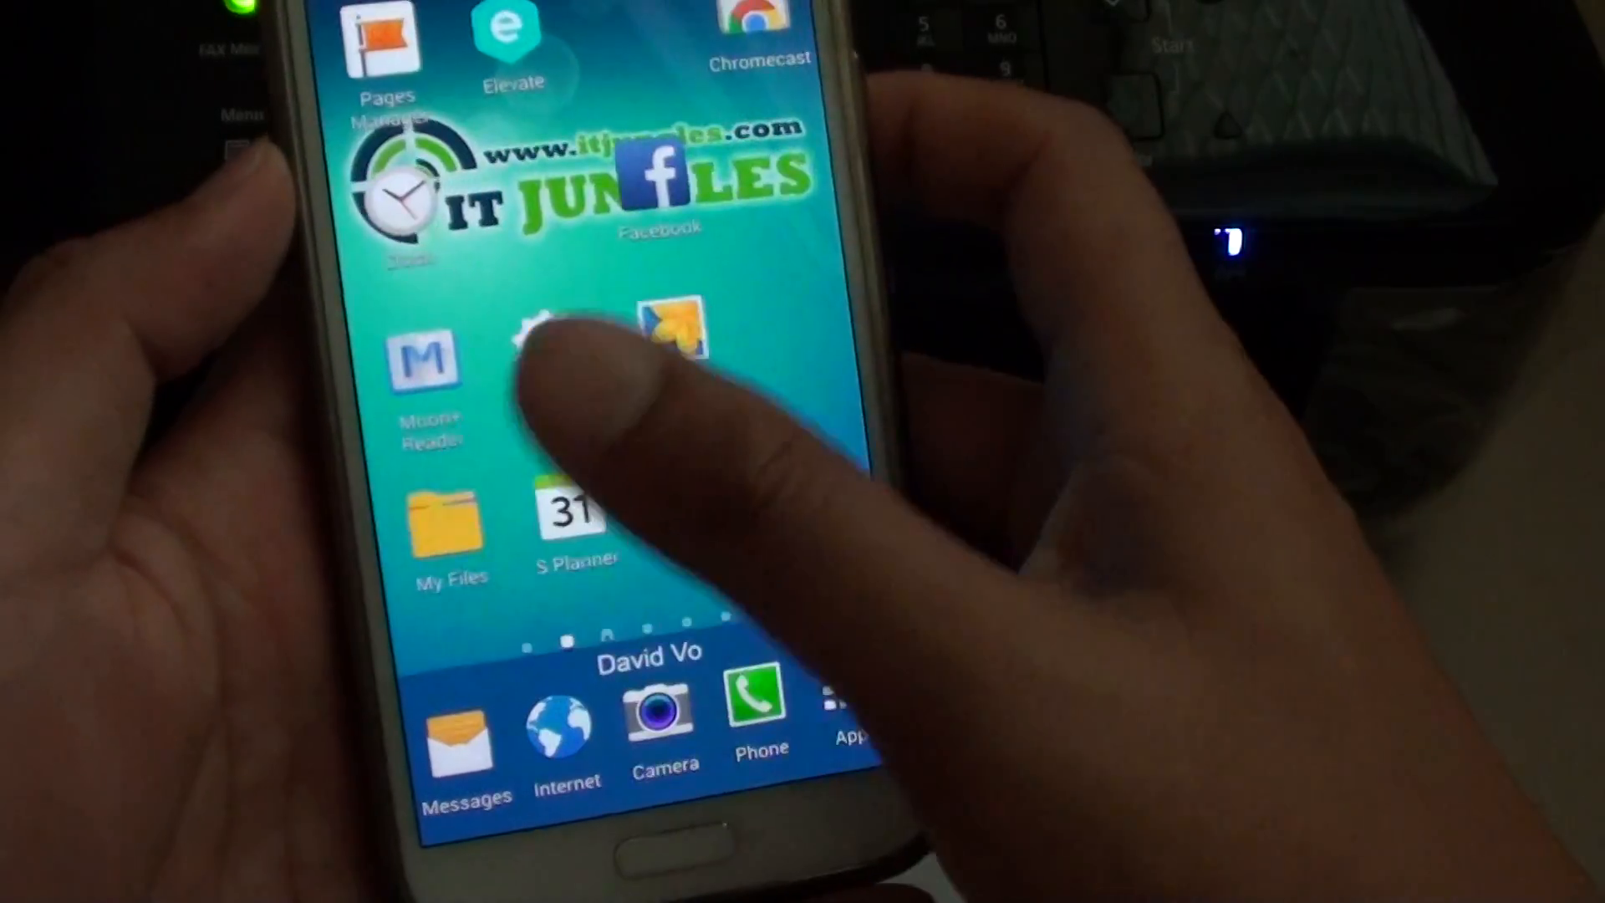
Print the Twitter email from its three-dot menu in Samsung Email.
{"action": "left_click", "coordinate": [542, 338]}
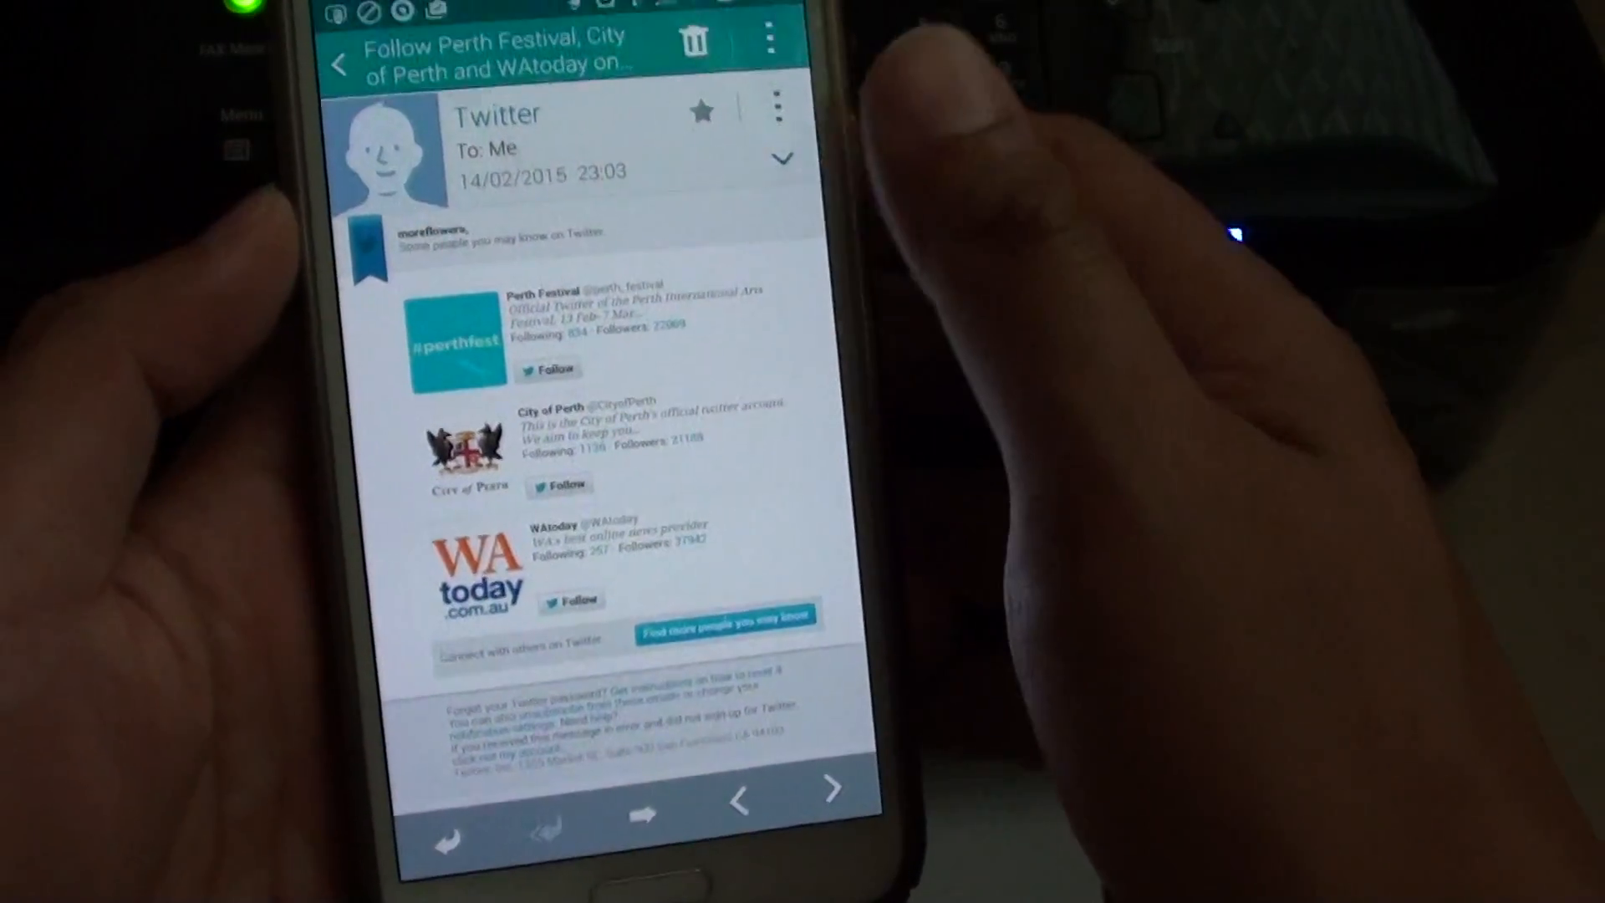
{"action": "left_click", "coordinate": [339, 38]}
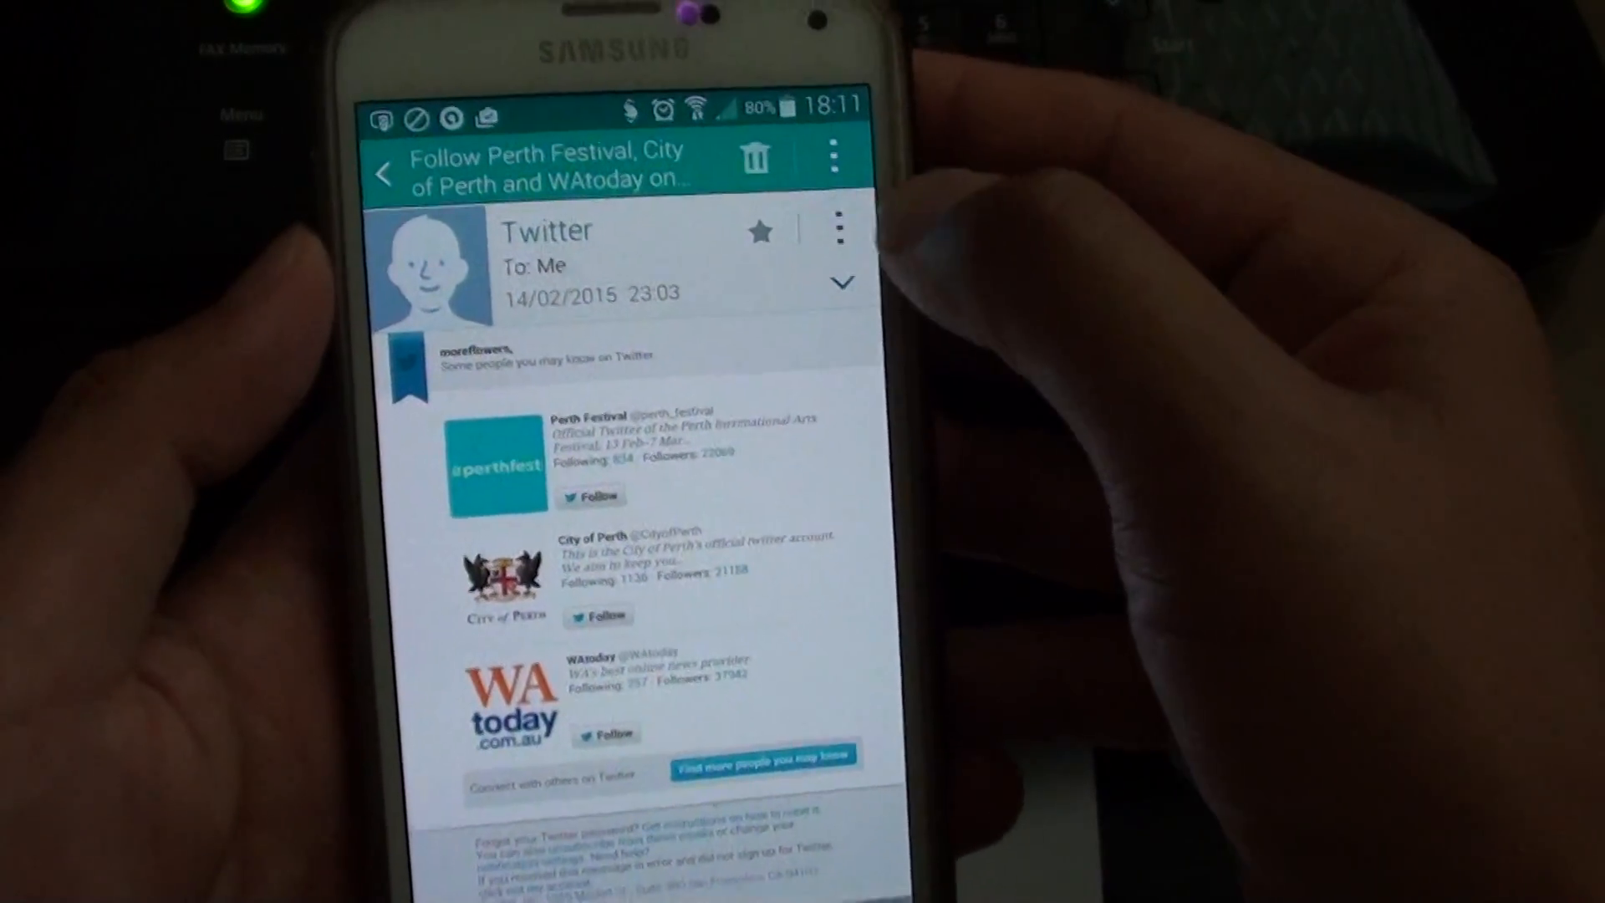
{"action": "left_click", "coordinate": [838, 228]}
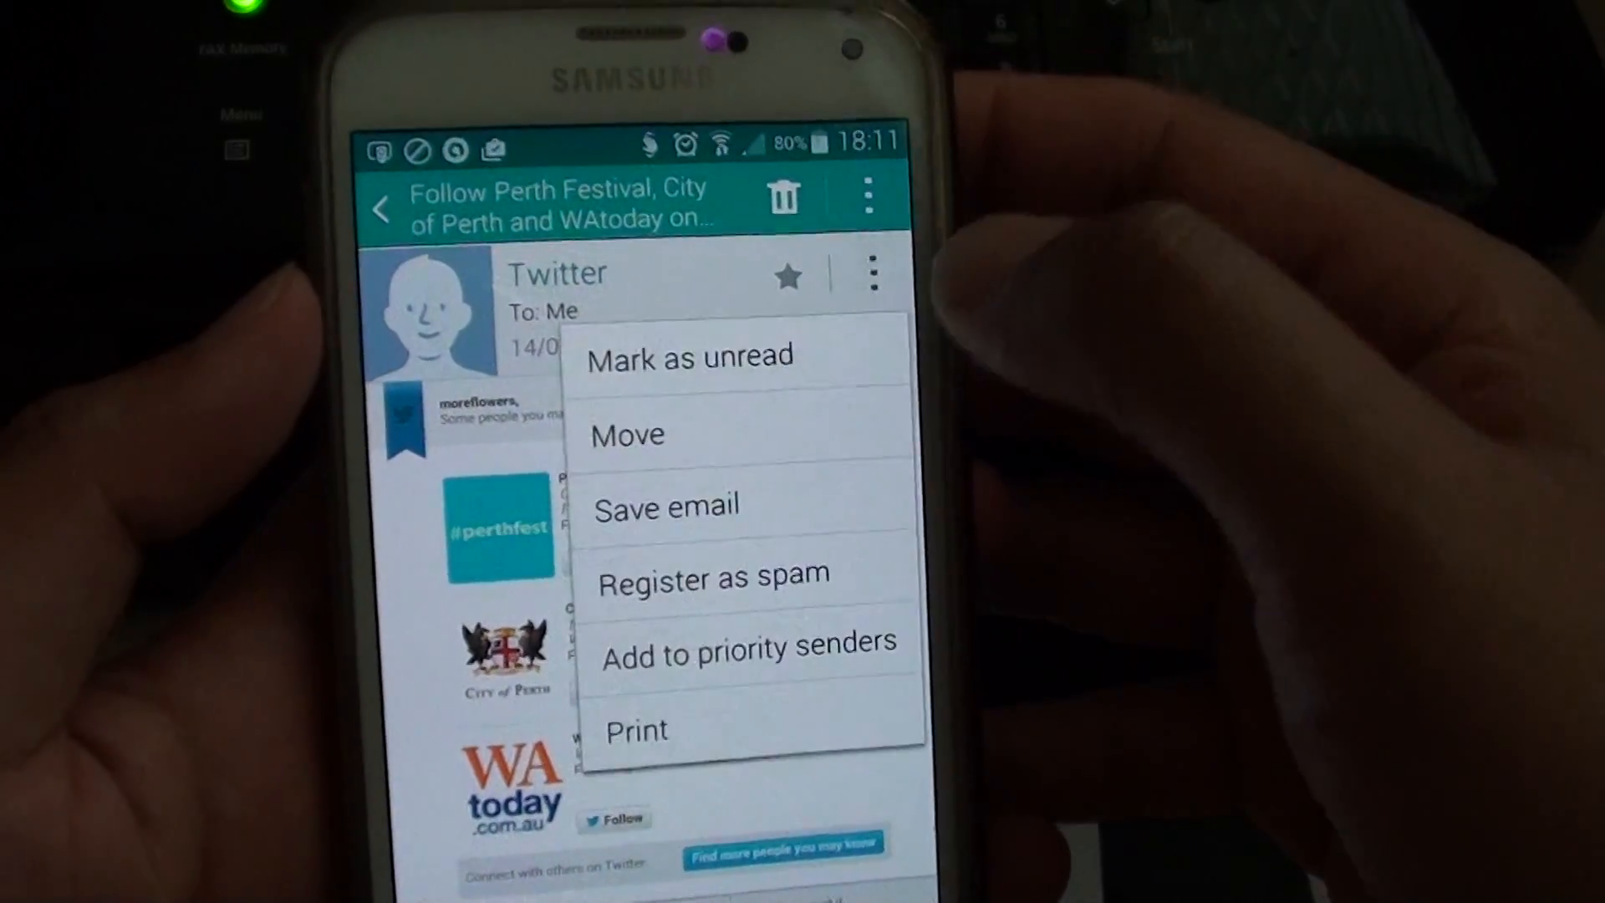
{"action": "left_click", "coordinate": [635, 729]}
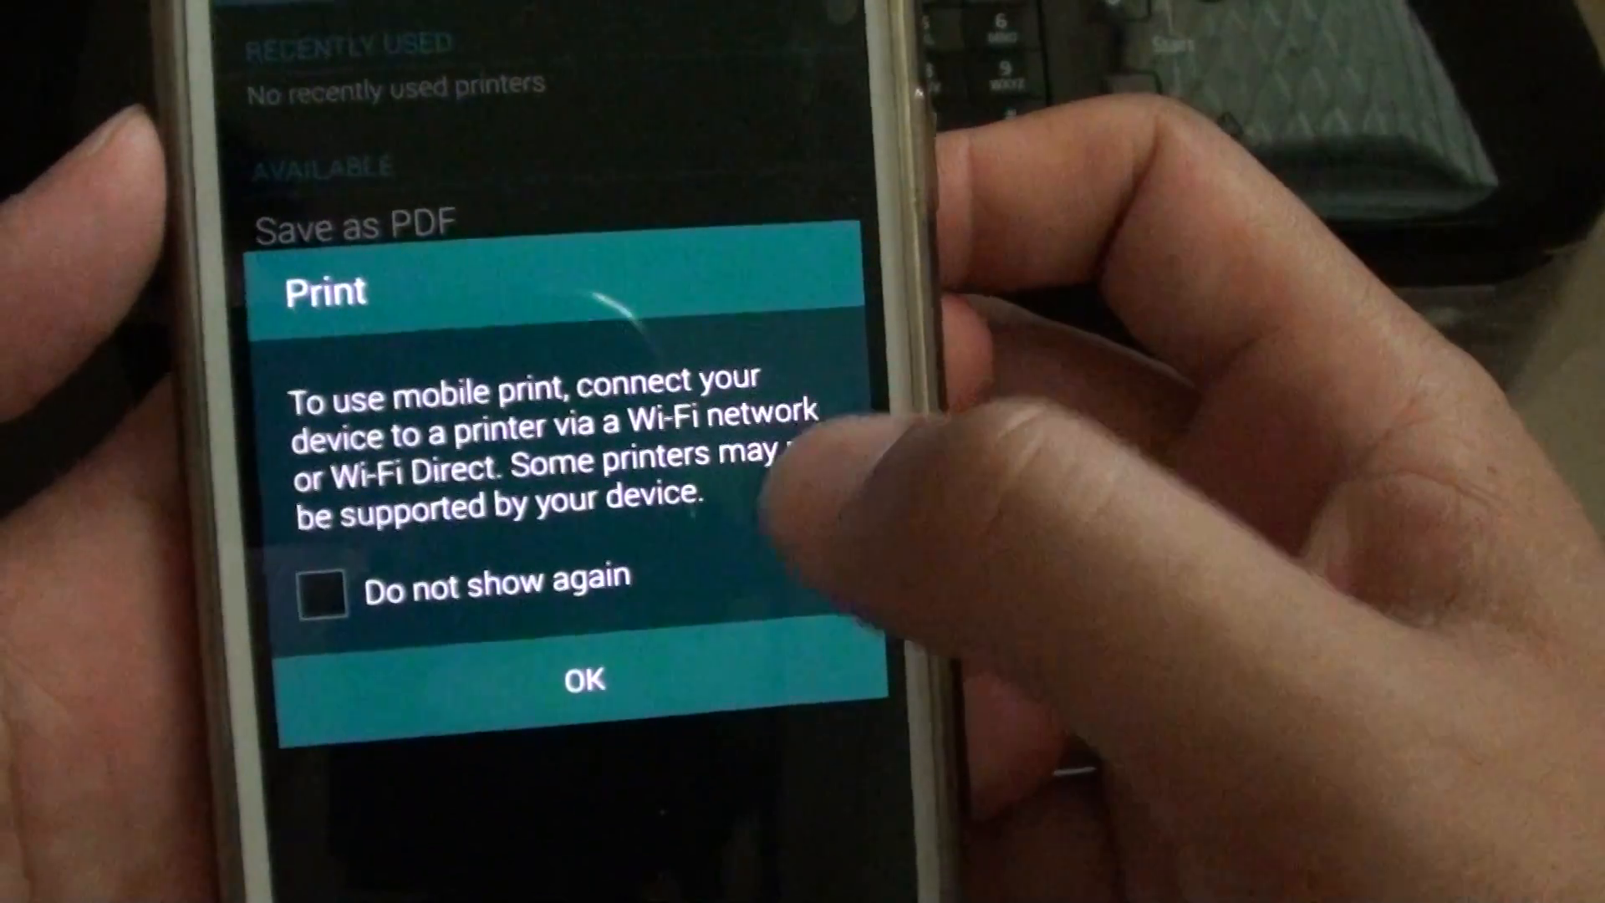
Dismiss the mobile print notice and list the available print service plugins.
{"action": "left_click", "coordinate": [584, 678]}
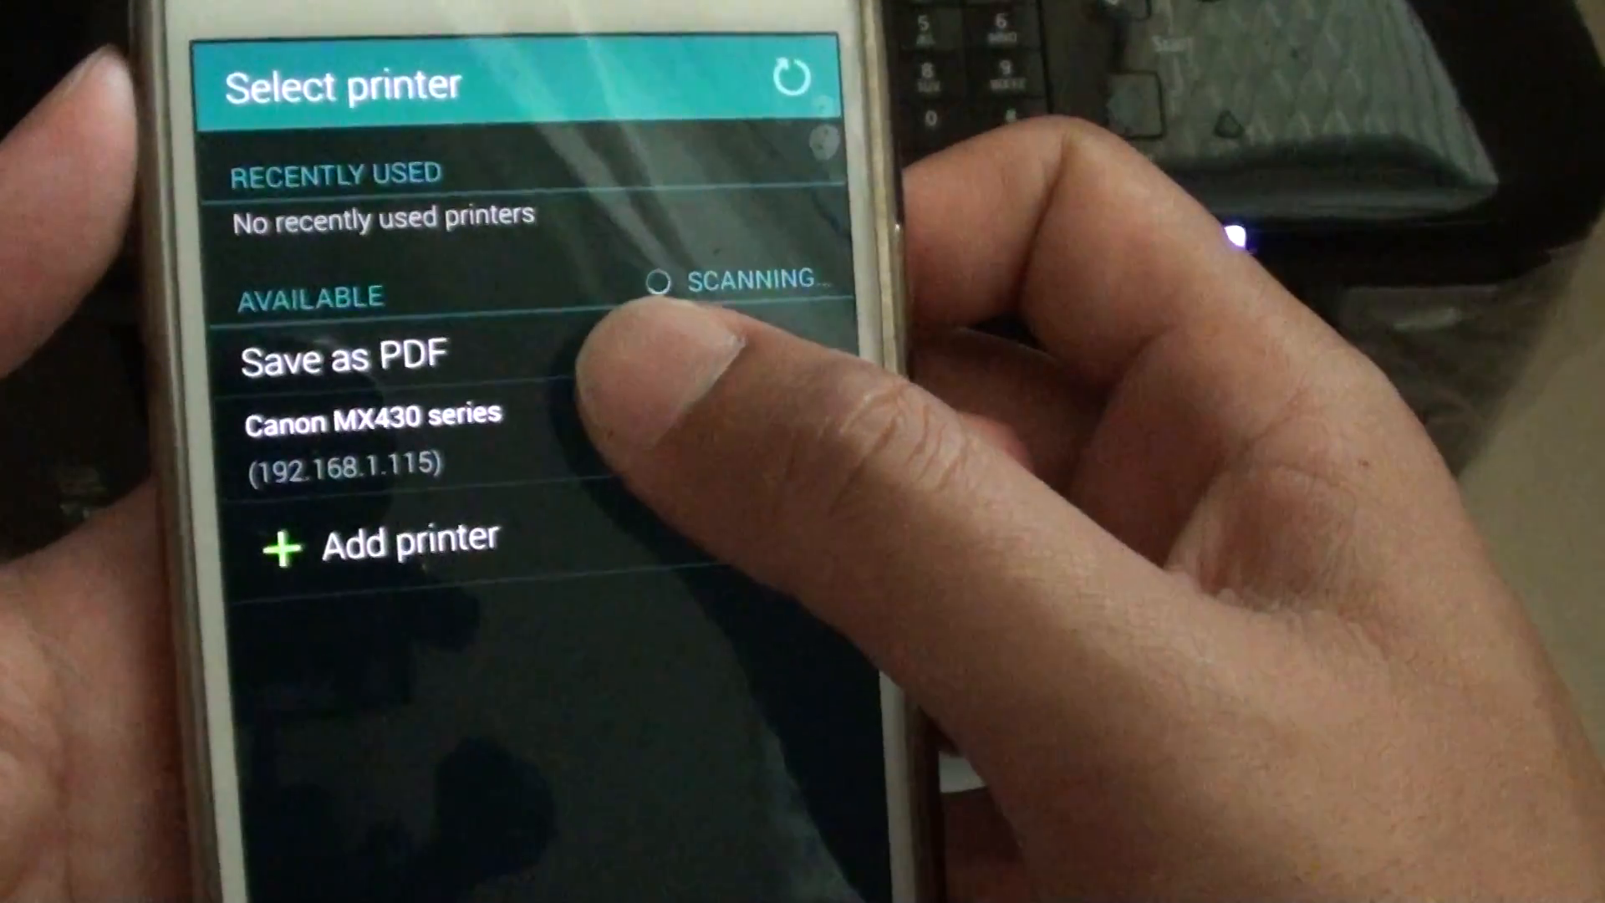
{"action": "left_click", "coordinate": [373, 414]}
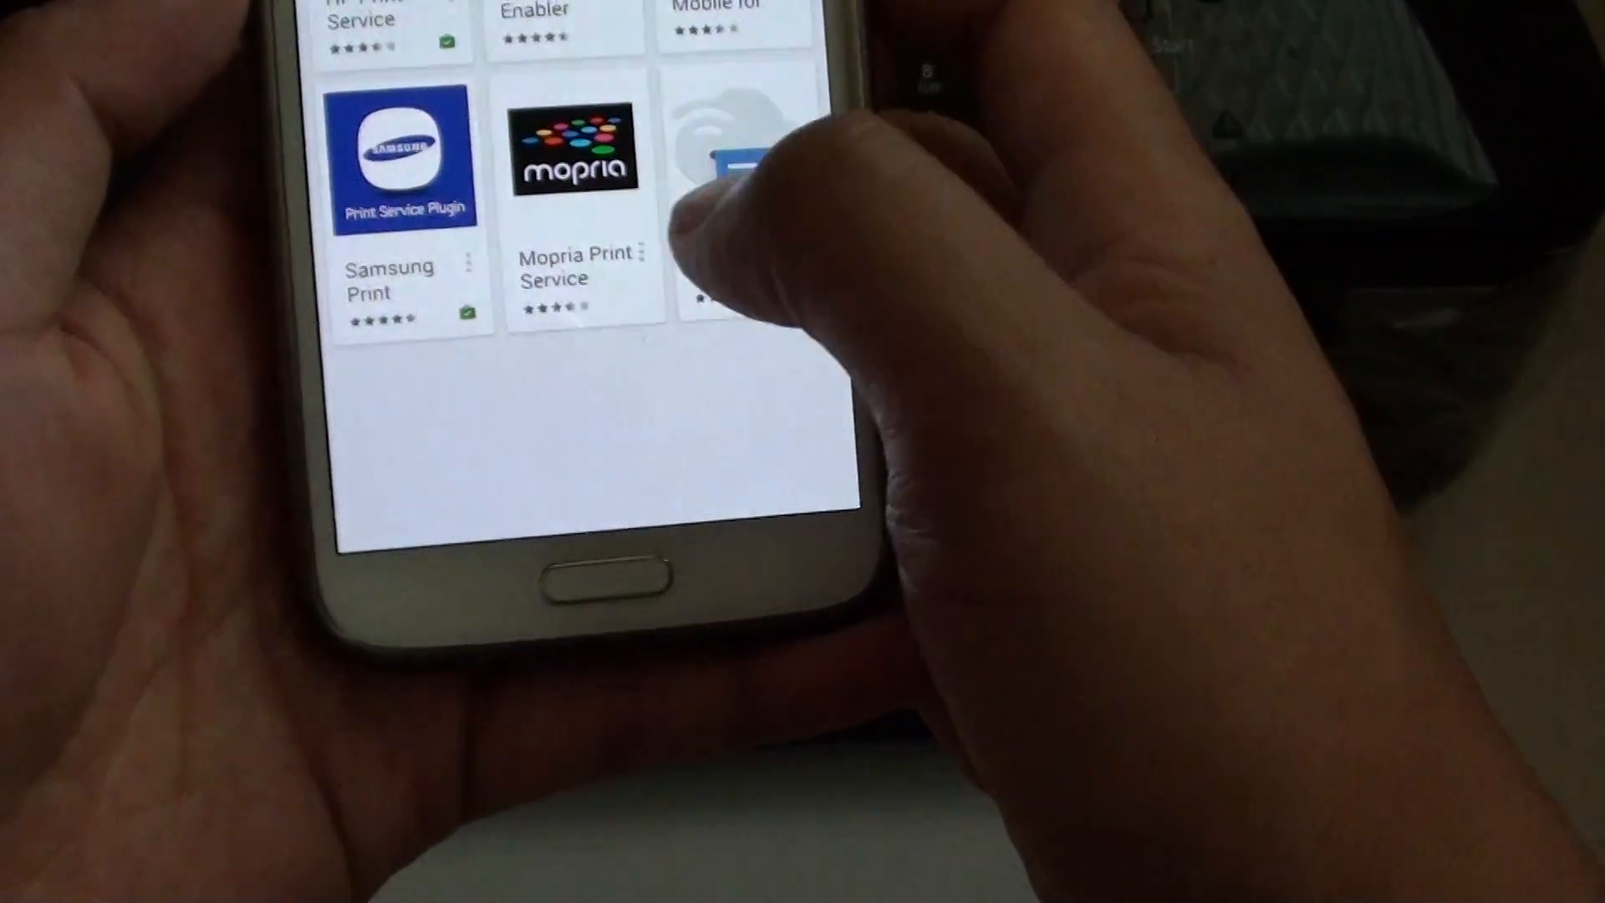
{"action": "scroll", "scroll_direction": "down", "scroll_amount": 3}
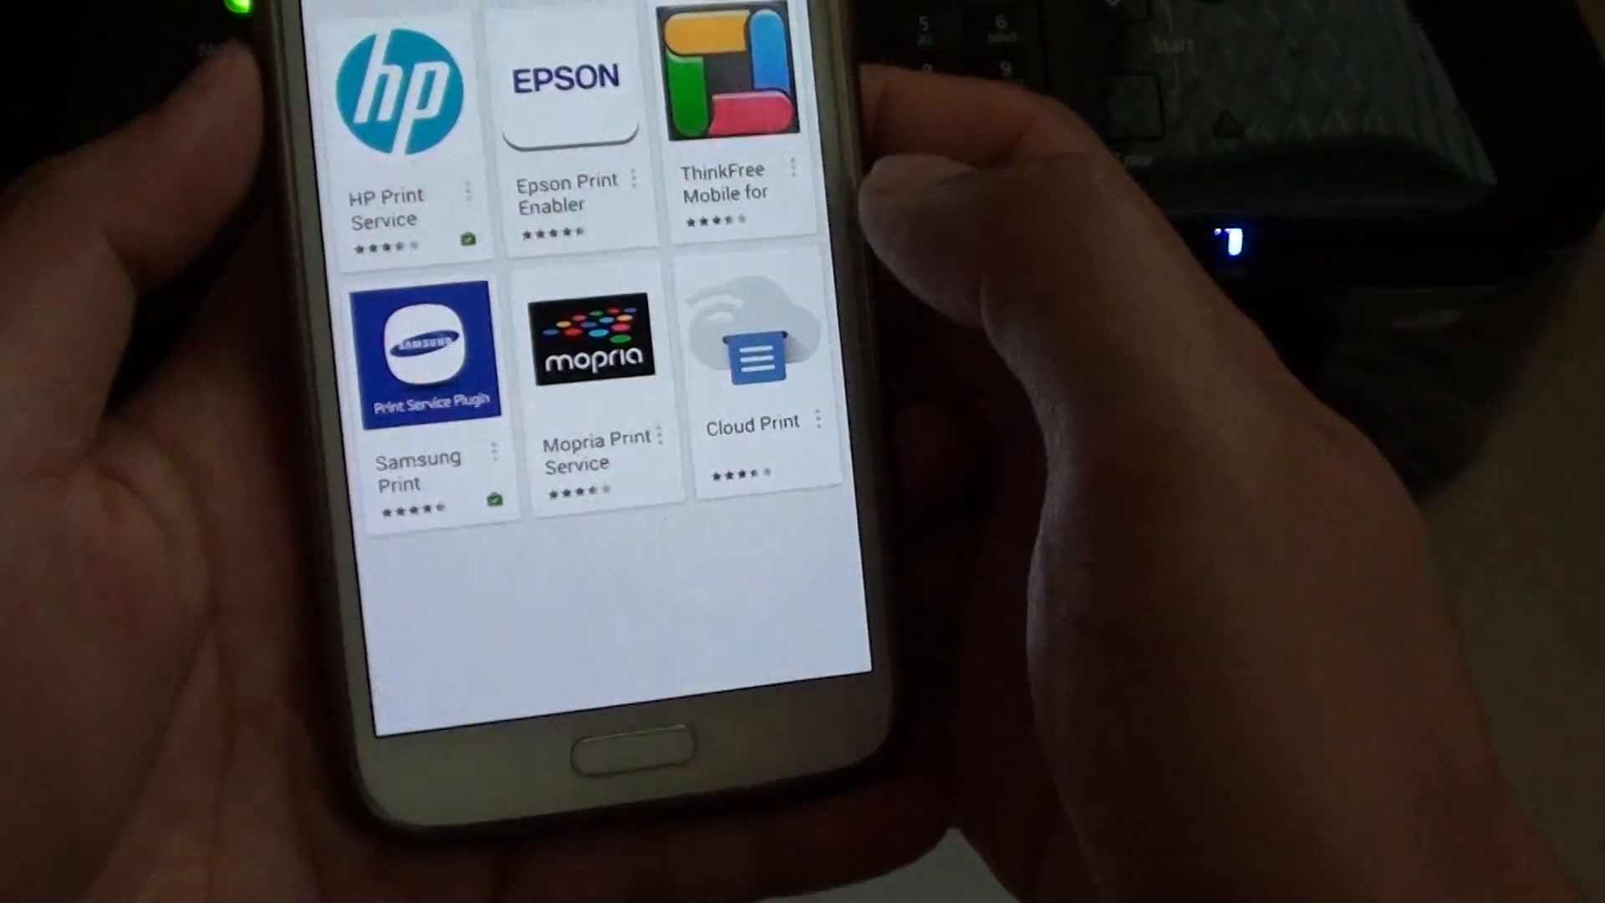
{"action": "scroll", "scroll_direction": "down", "scroll_amount": 3}
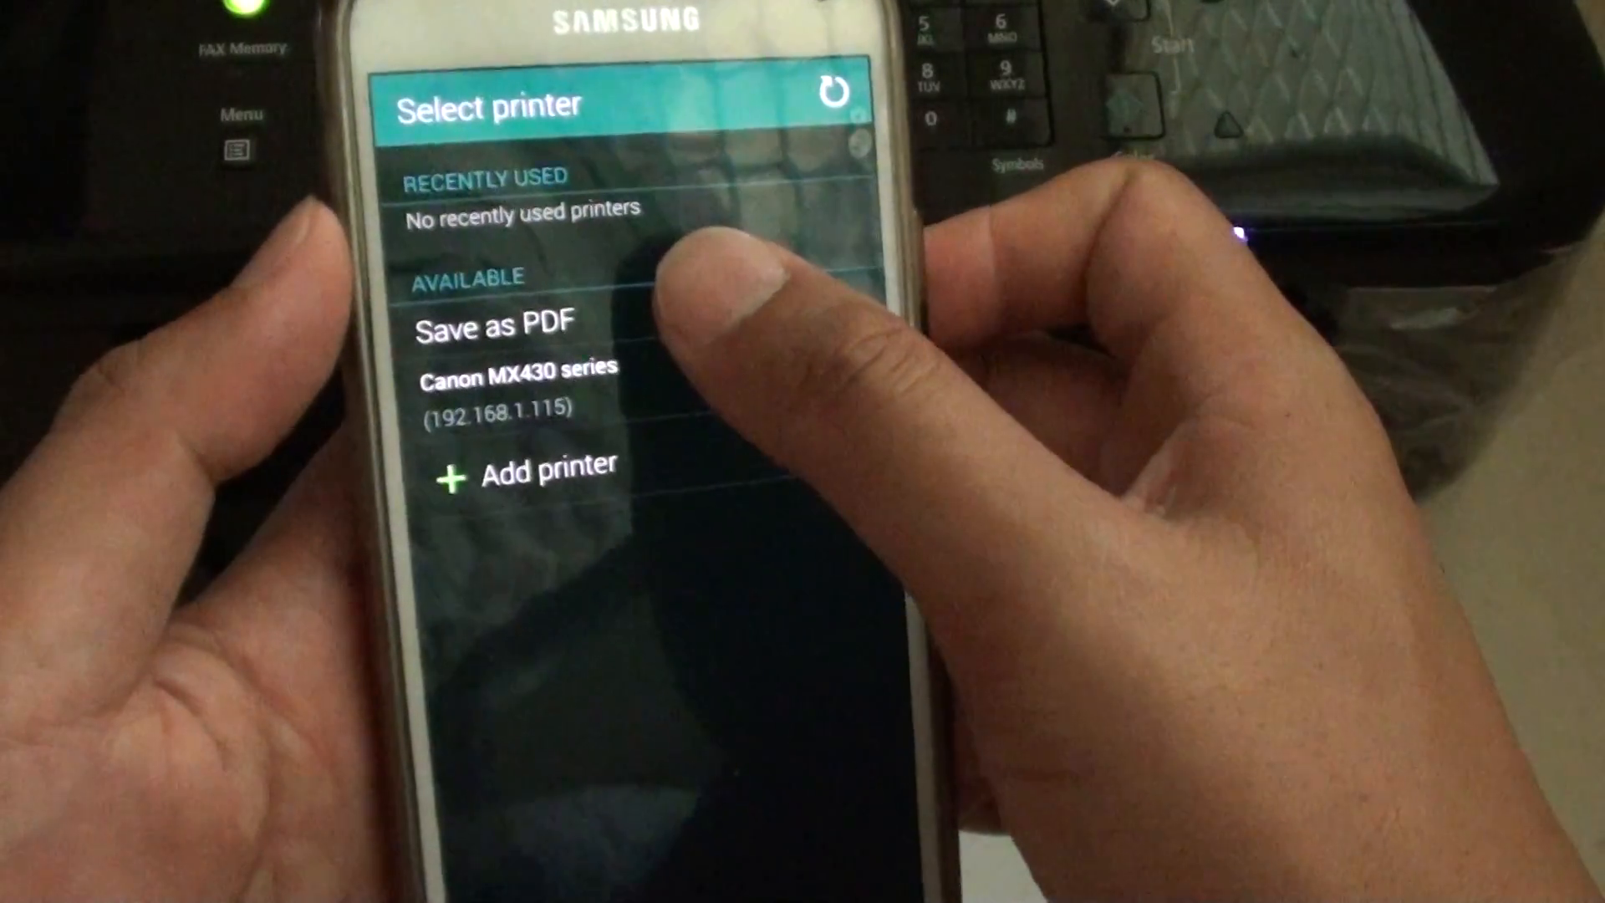
Save the email through Save as PDF under the name Email.pdf.
{"action": "left_click", "coordinate": [495, 326]}
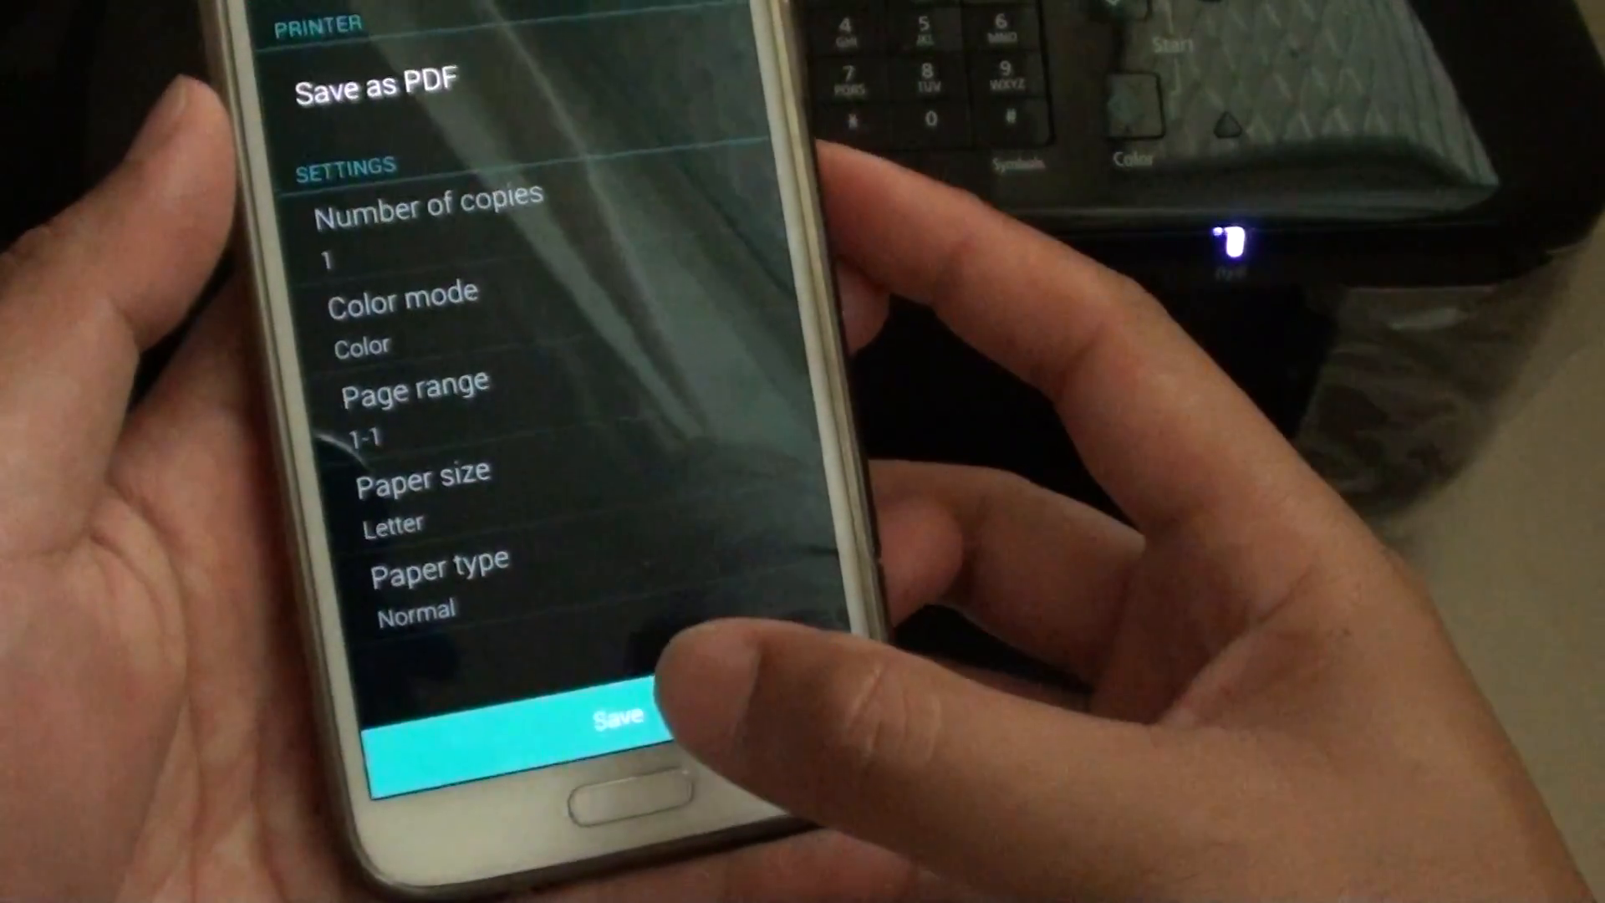
{"action": "left_click", "coordinate": [616, 717]}
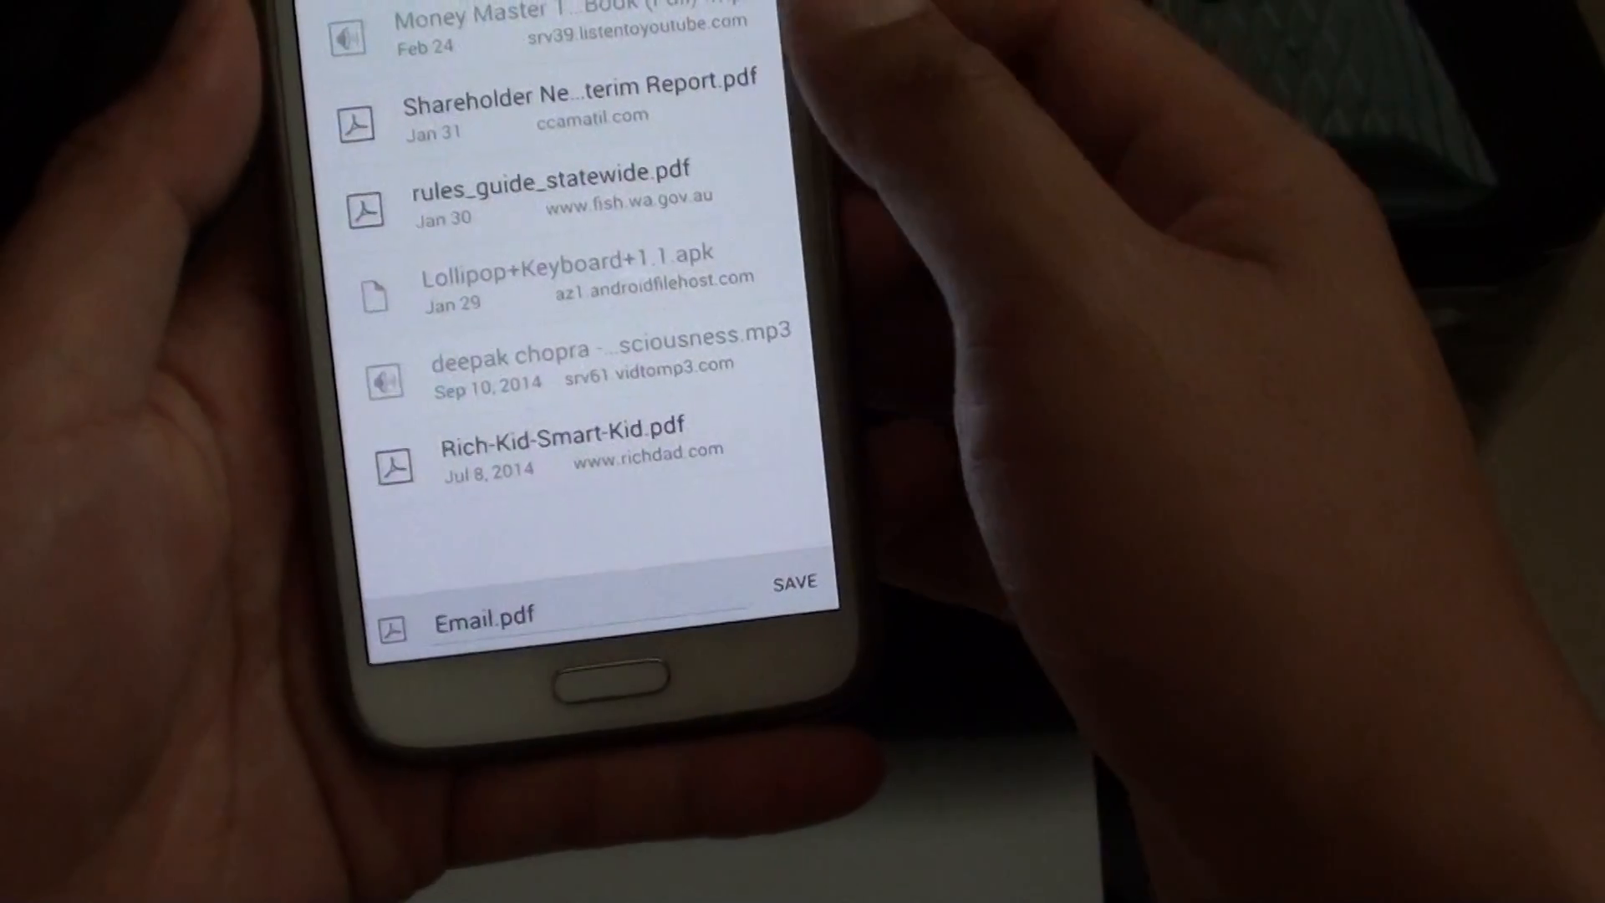
{"action": "left_click", "coordinate": [795, 582]}
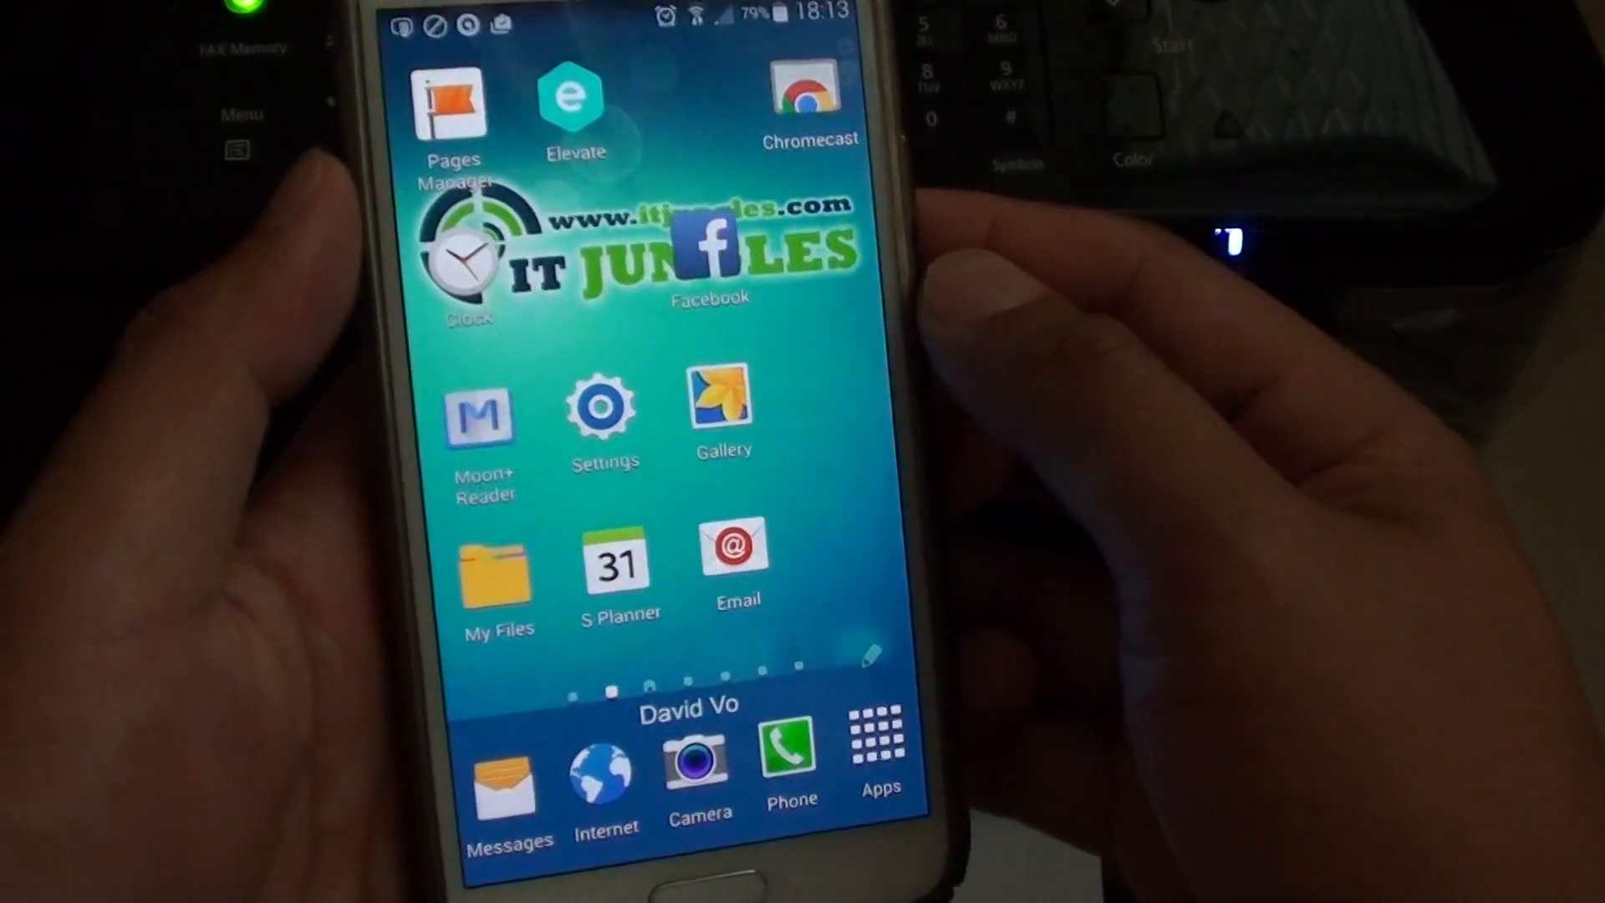
Start Document Print in Canon Inkjet Print with the saved email PDF.
{"action": "scroll", "scroll_direction": "left", "scroll_amount": 3}
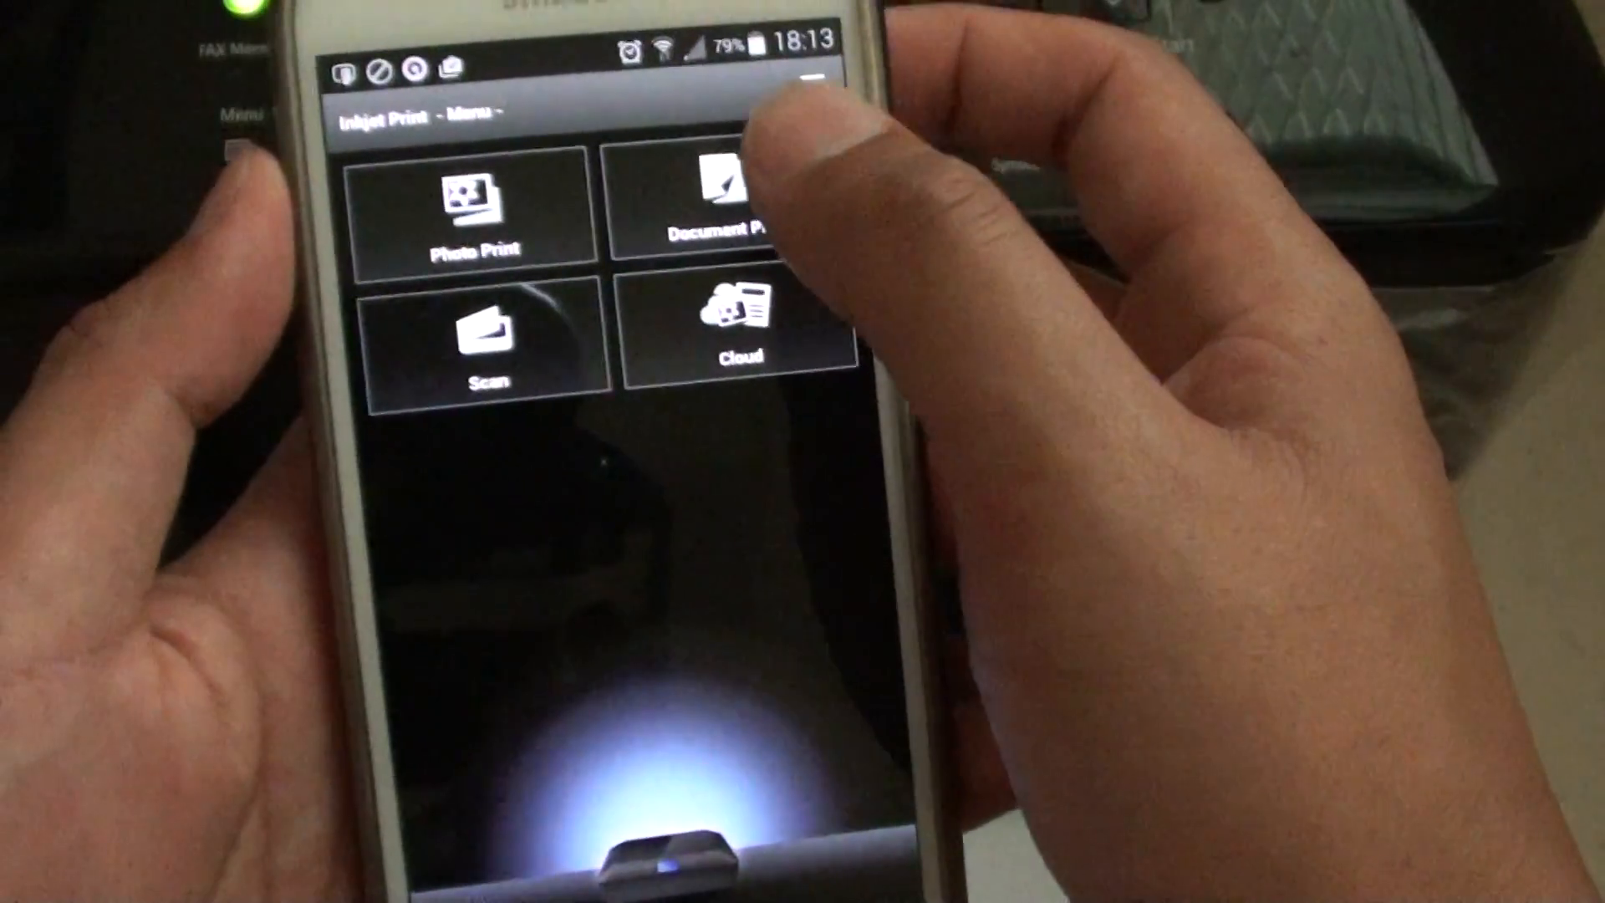
{"action": "left_click", "coordinate": [736, 204]}
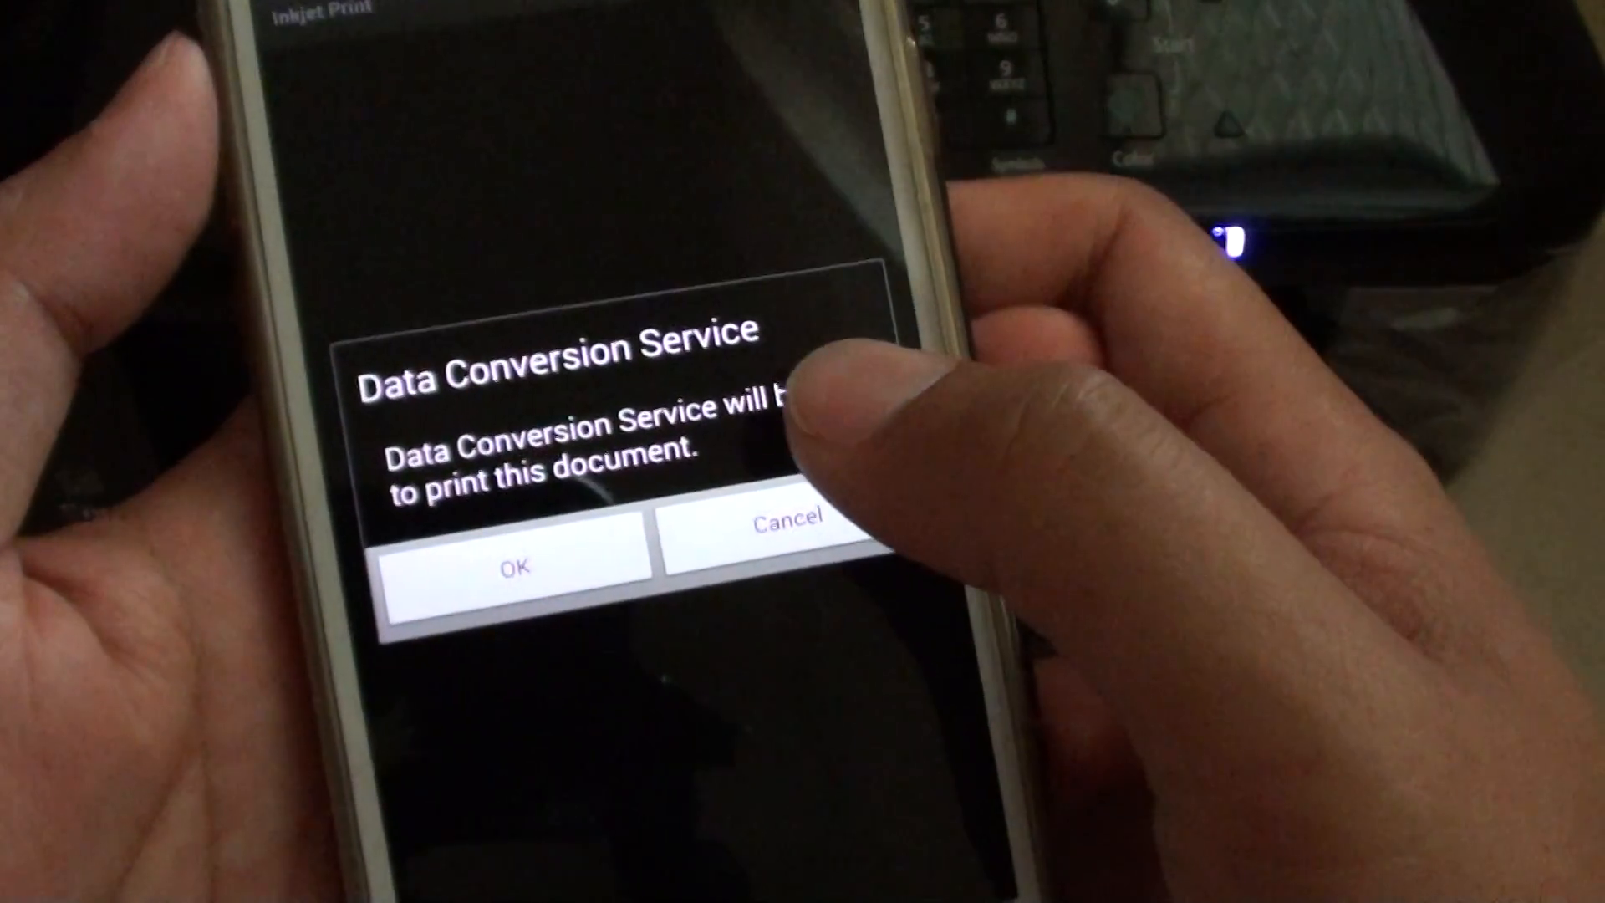
Accept the Data Conversion Service so the Twitter email PDF appears as a print preview.
{"action": "left_click", "coordinate": [517, 567]}
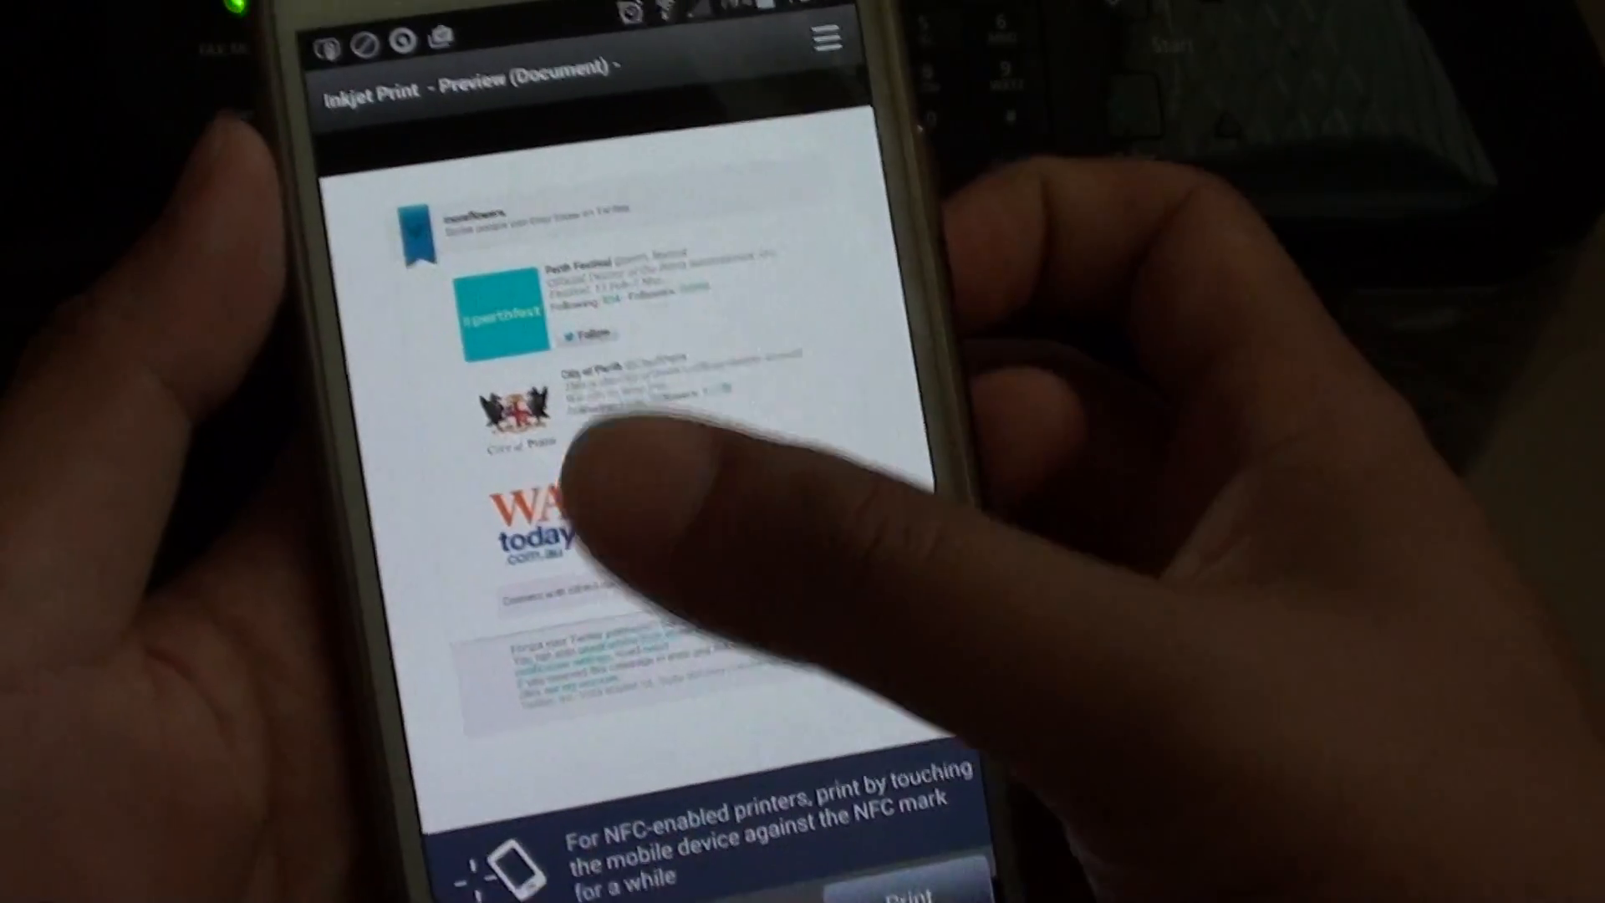
Review the preview and the print settings: MX430 series, A4 plain paper, one copy.
{"action": "scroll", "scroll_direction": "down", "scroll_amount": 3}
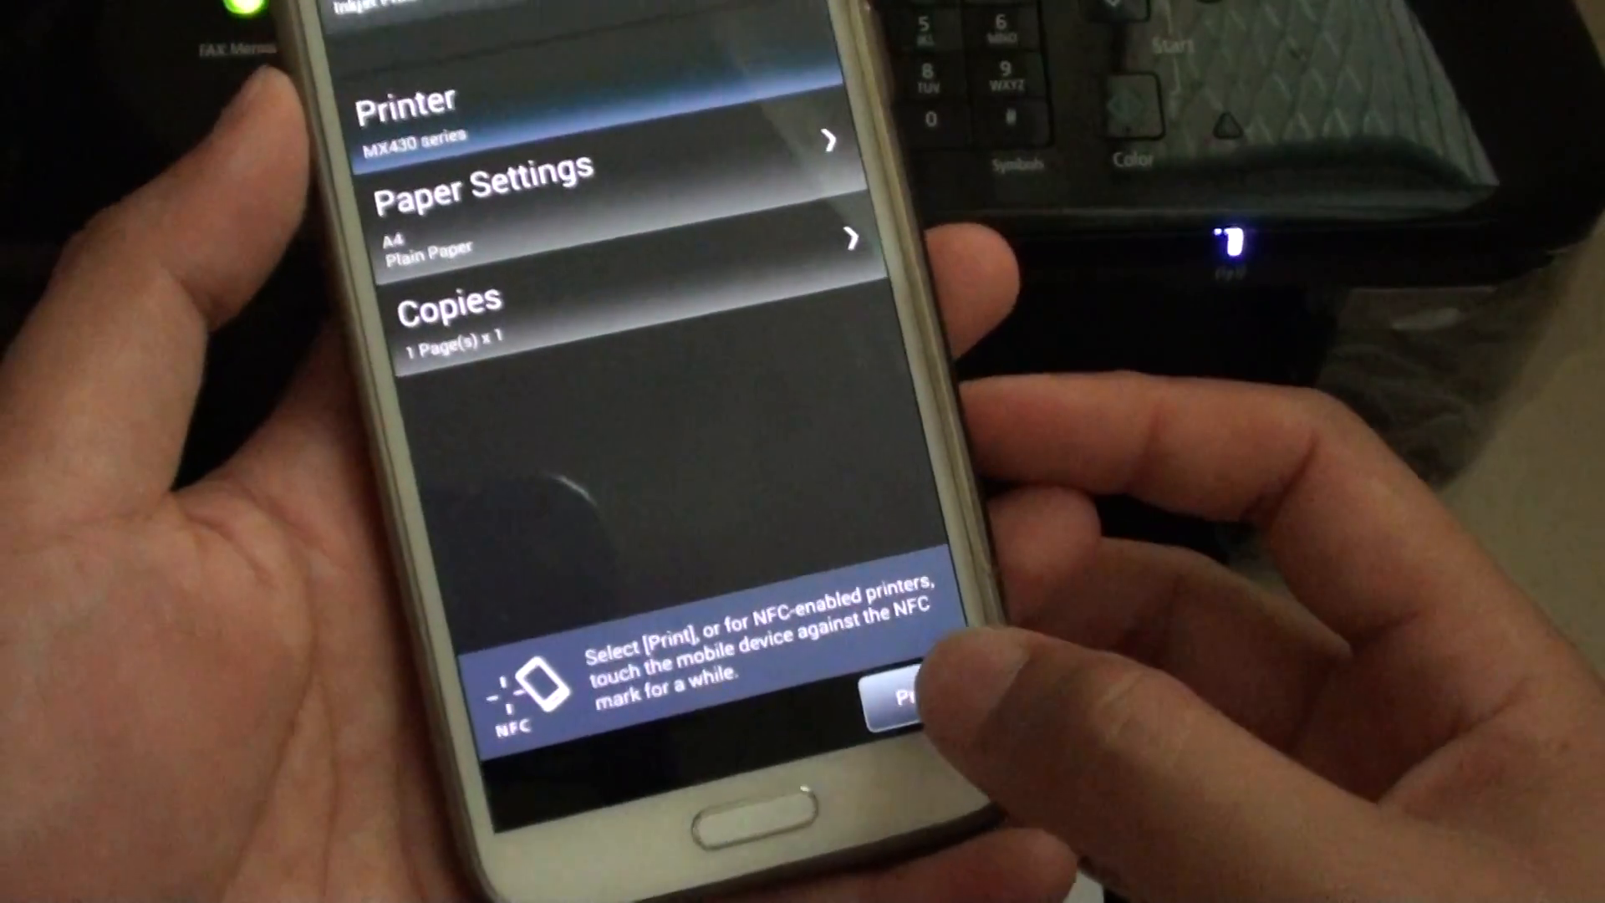
Print the email on the MX430 series and acknowledge 'Printing is completed!'.
{"action": "left_click", "coordinate": [896, 701]}
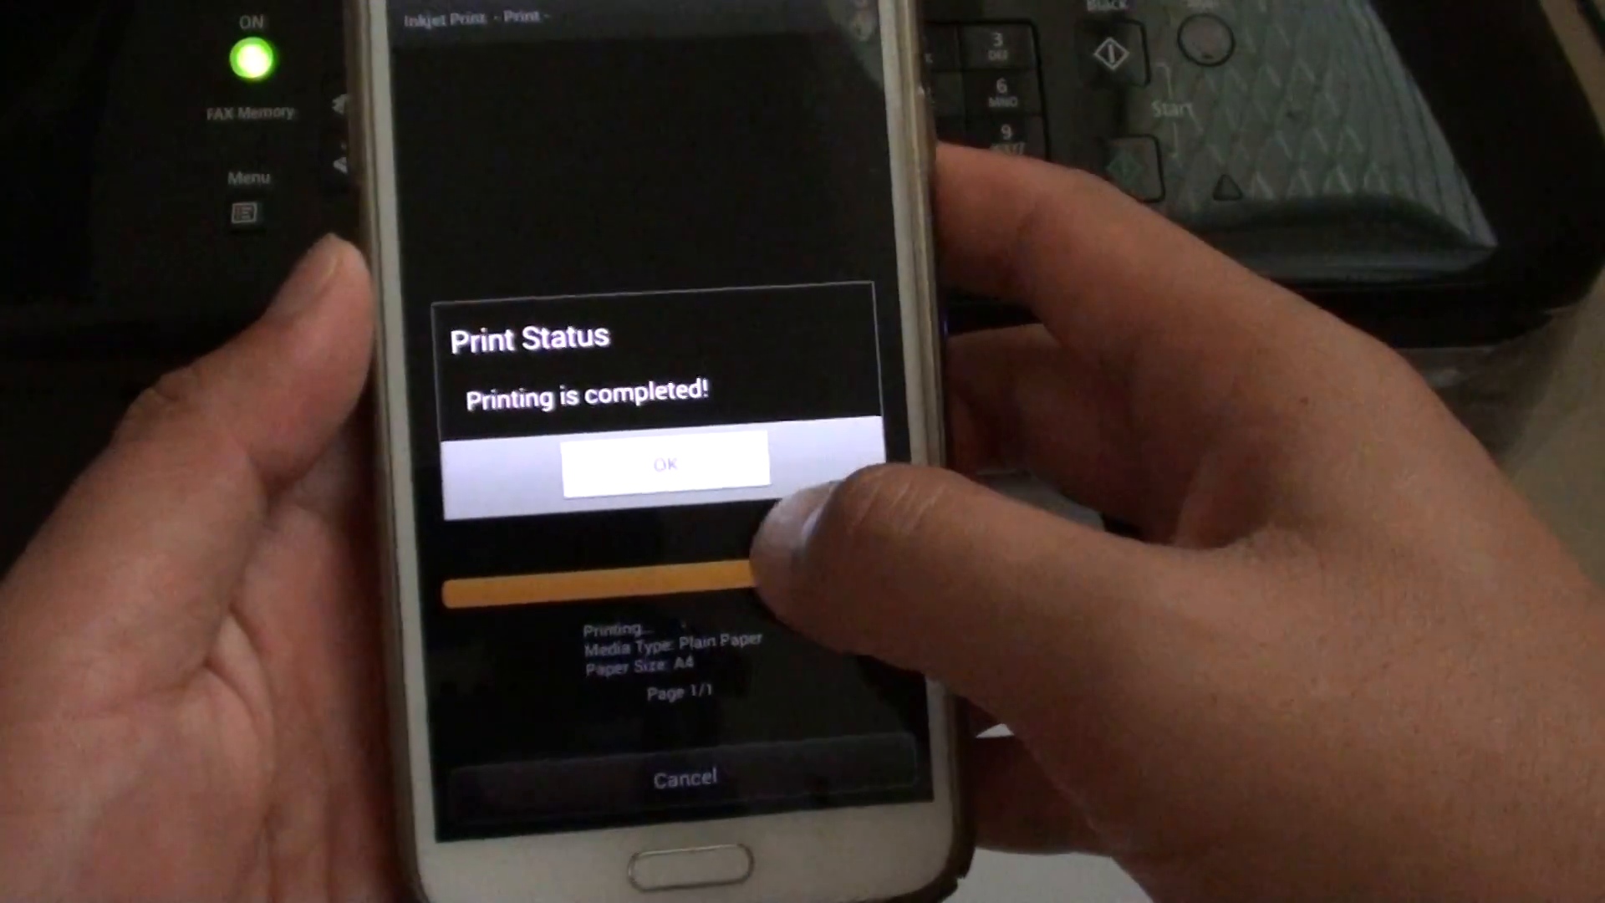
{"action": "left_click", "coordinate": [667, 463]}
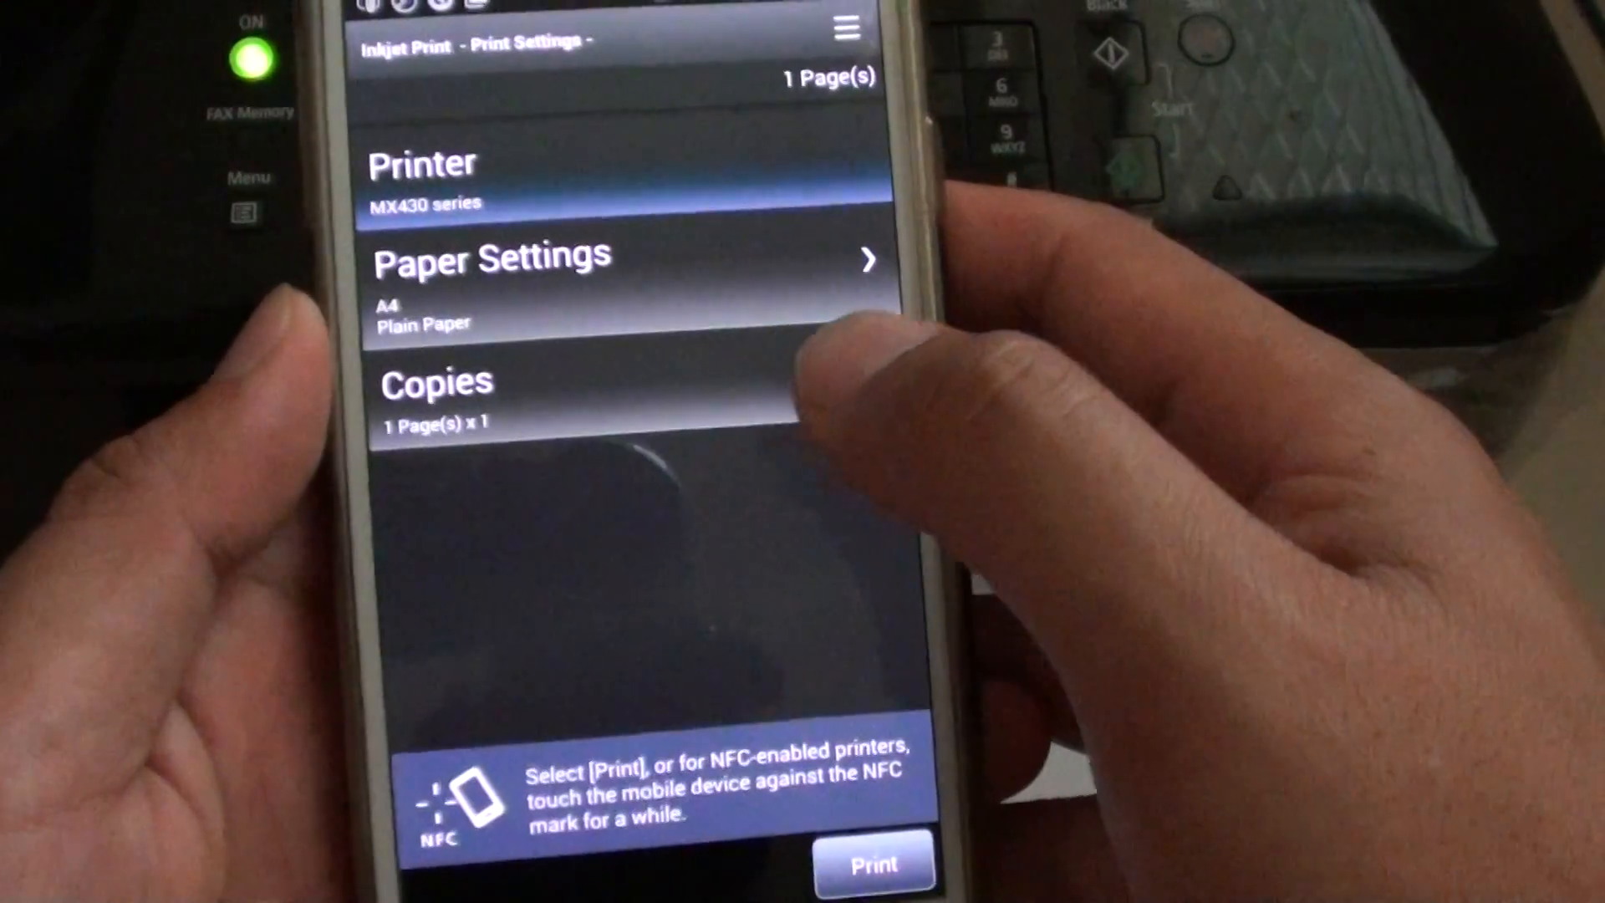